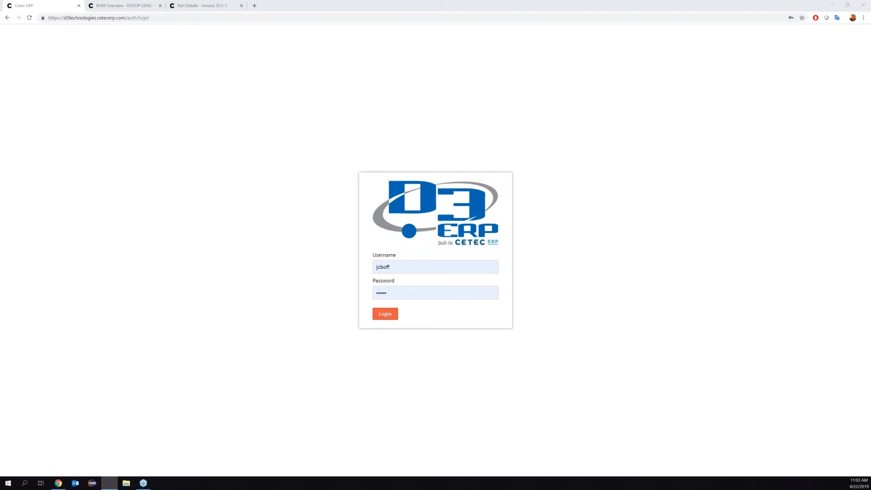
mouse_move(367, 346)
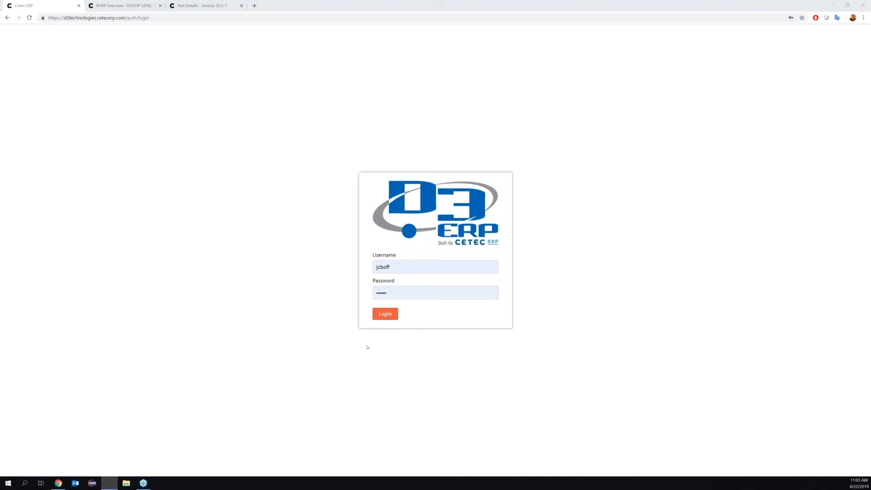
Submit the entered username and password on the D3 ERP login form
click(384, 314)
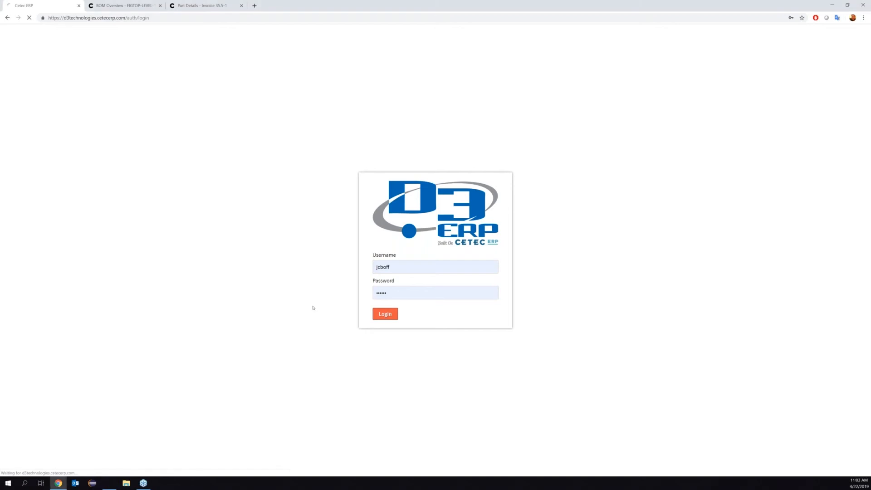
Complete sign-in so the Cloud ERP dashboard shows recent quotes, customers and invoice values
click(385, 314)
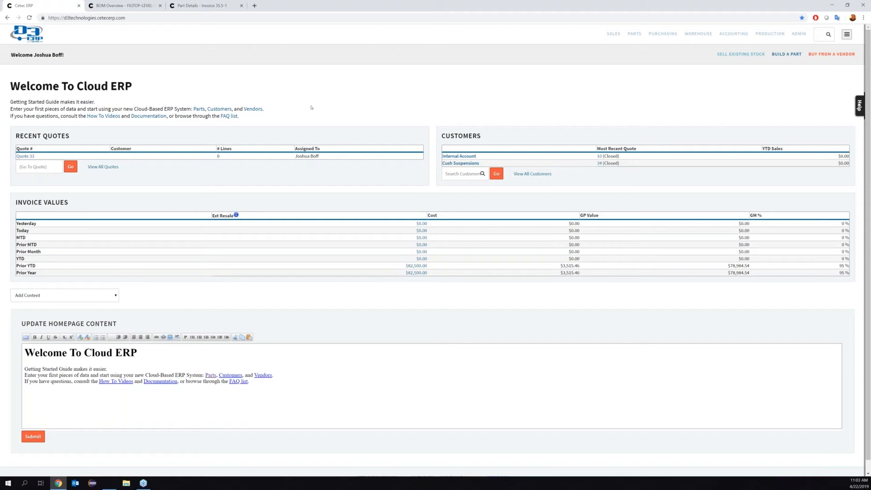
mouse_move(315, 104)
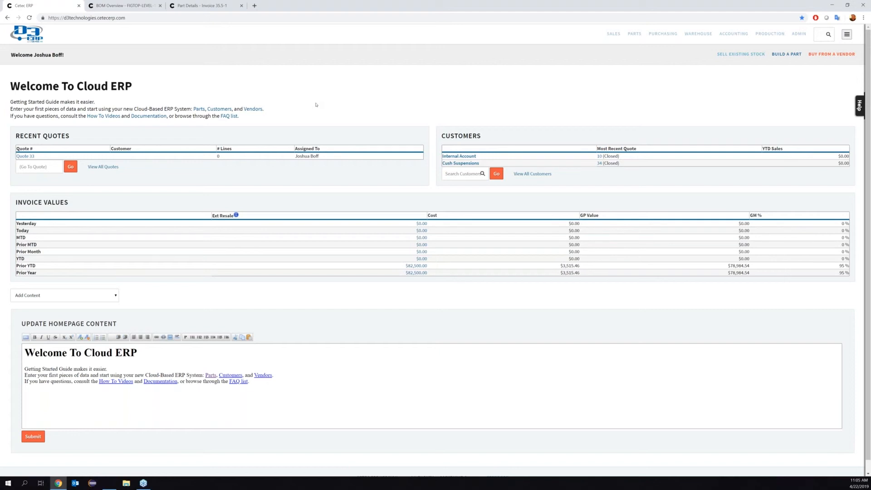
mouse_move(311, 104)
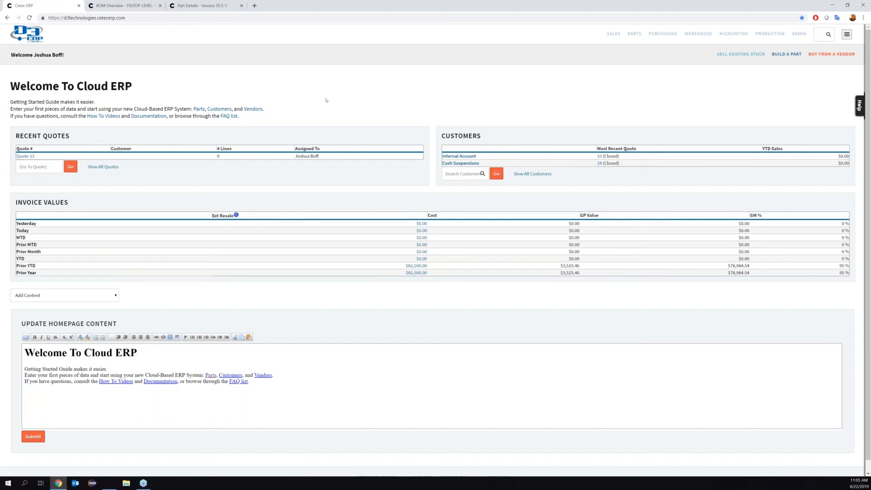
Show the FIGTOP-LEVEL-1 BOM overview with three subcomponents totaling $279.46
click(122, 5)
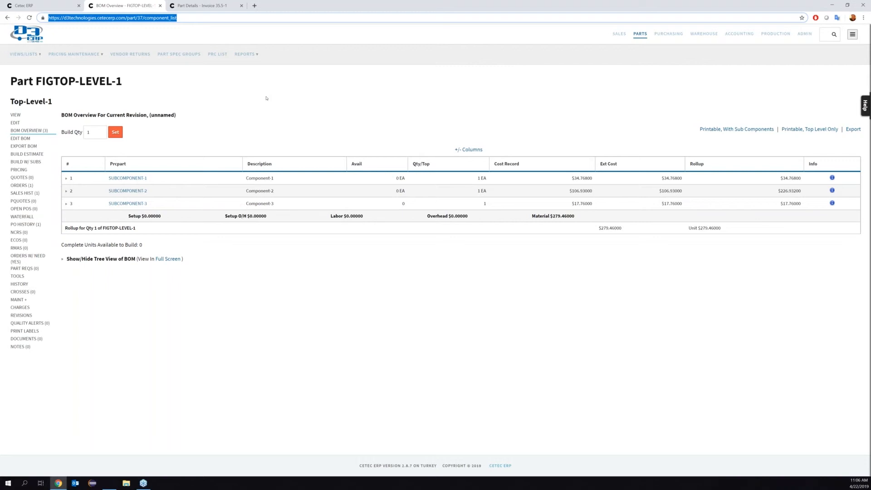
mouse_move(255, 96)
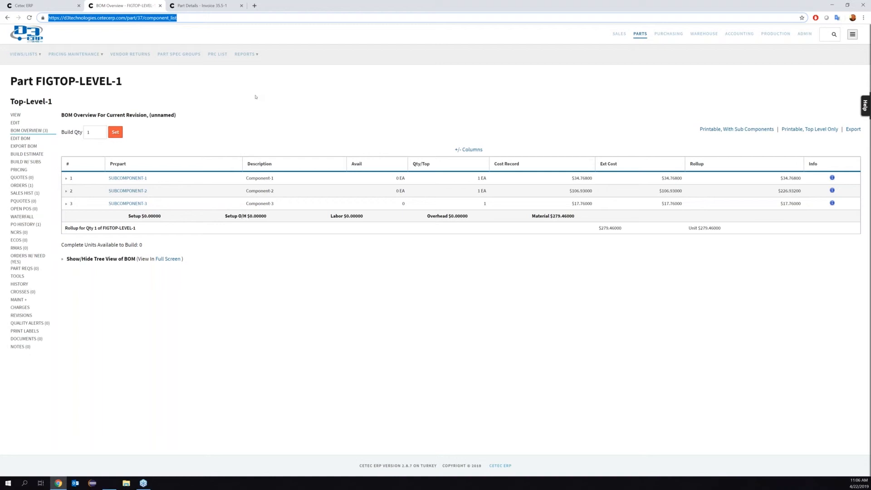
mouse_move(81, 185)
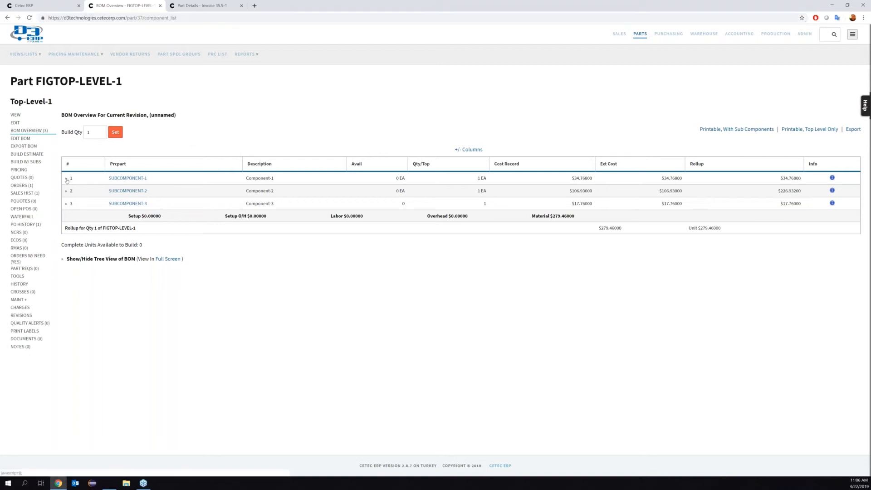
click(67, 178)
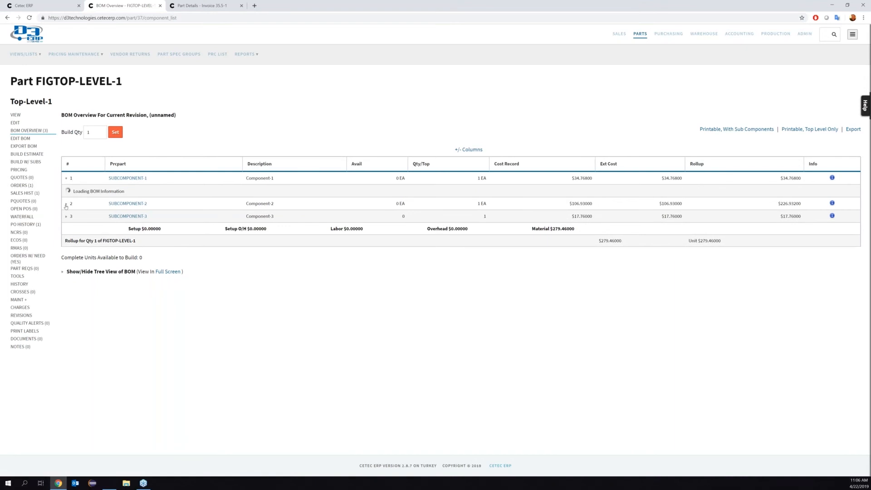
click(66, 177)
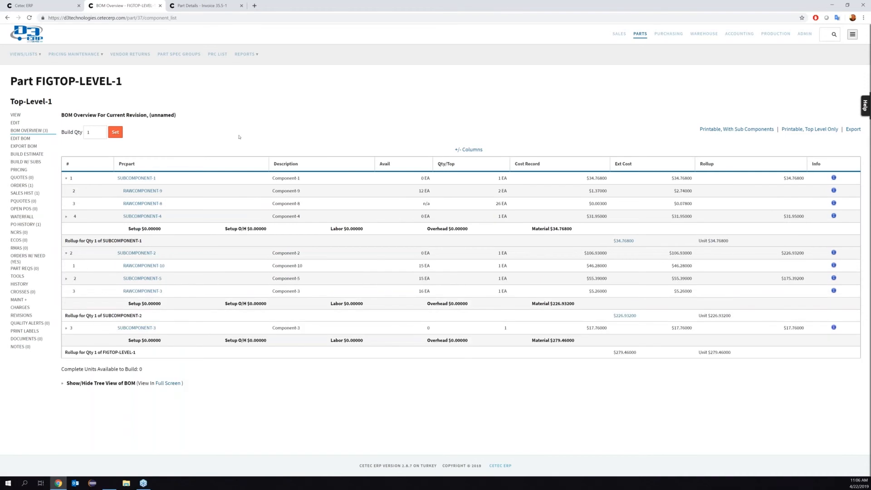
mouse_move(239, 138)
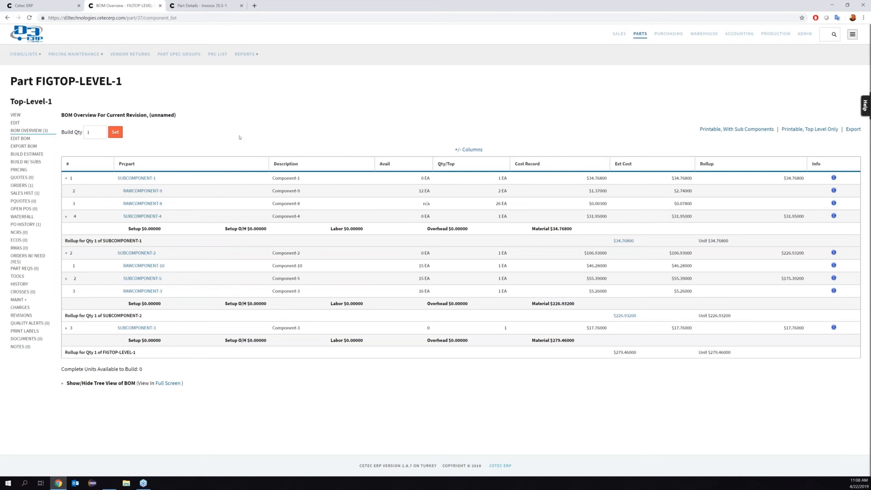
mouse_move(241, 138)
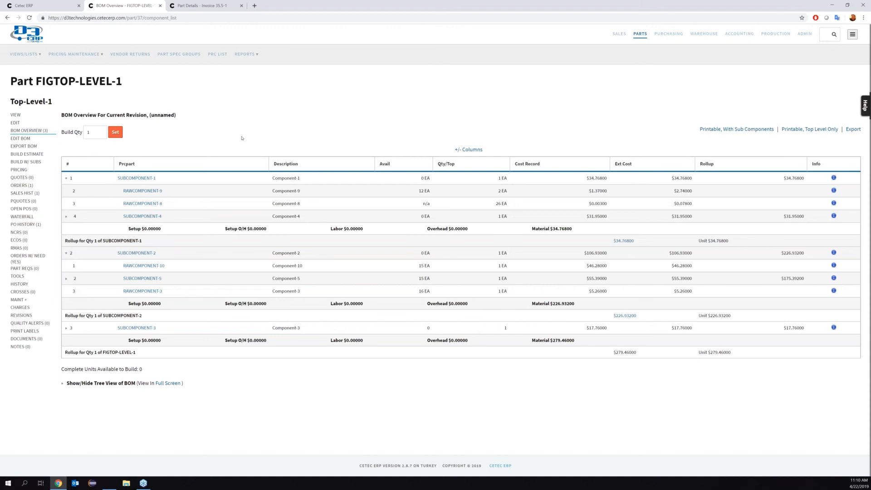
mouse_move(241, 138)
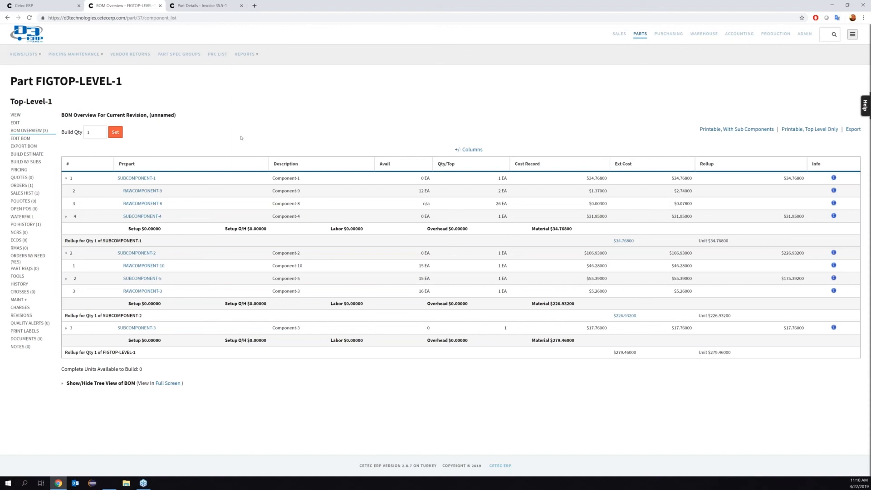
mouse_move(97, 188)
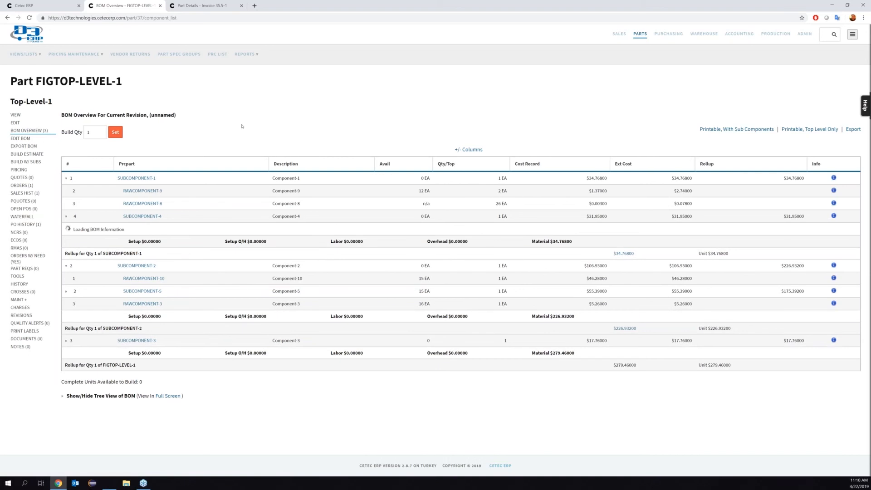
mouse_move(242, 115)
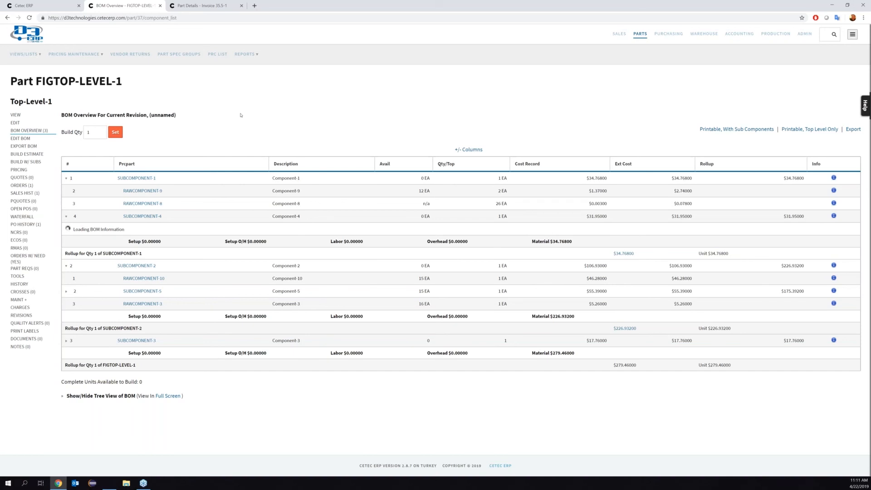
mouse_move(226, 108)
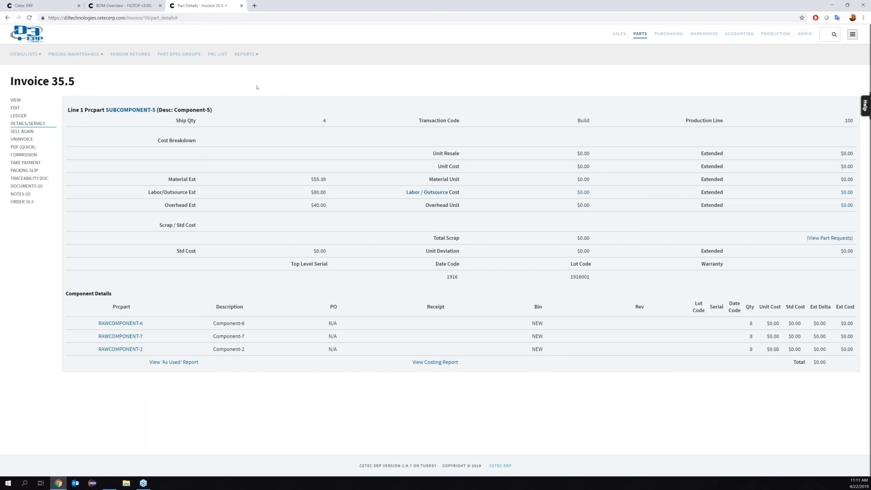
mouse_move(256, 87)
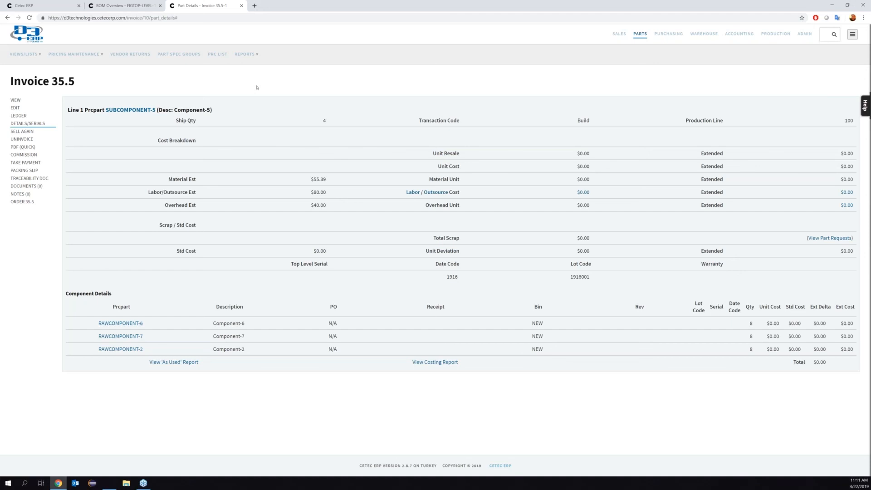
mouse_move(256, 87)
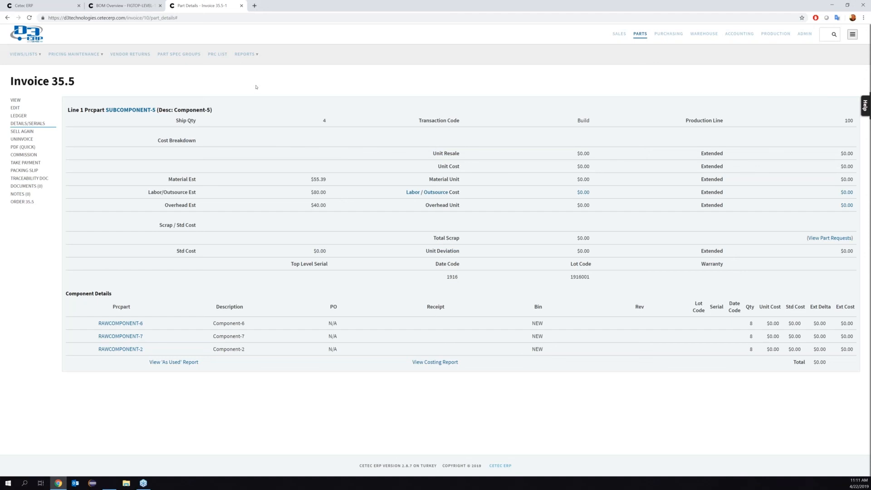